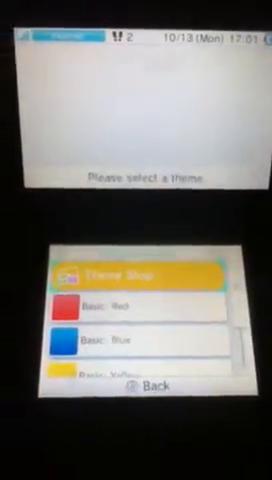
Scroll the theme list and launch the Theme Shop entry so it begins loading.
{"action": "scroll", "scroll_direction": "down", "scroll_amount": 3}
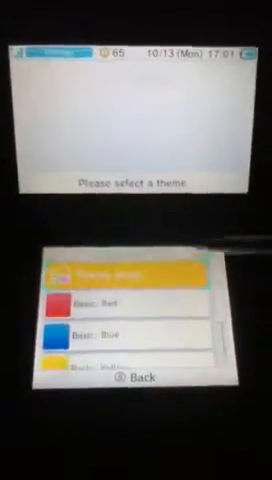
{"action": "left_click", "coordinate": [130, 272]}
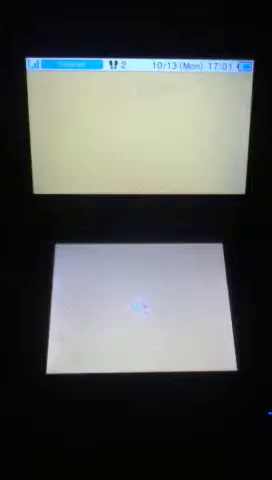